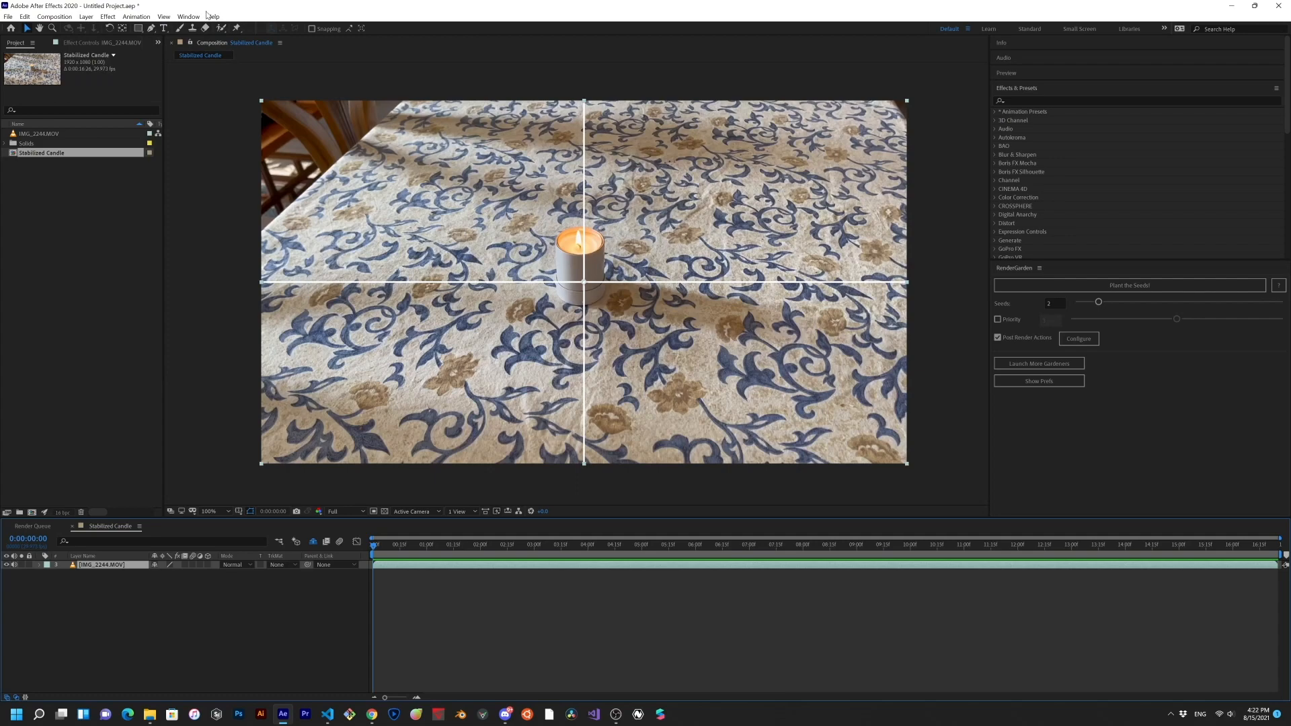
Show the Tracker panel, run Track Camera on the candle footage, and set Solve Method to Typical.
click(188, 17)
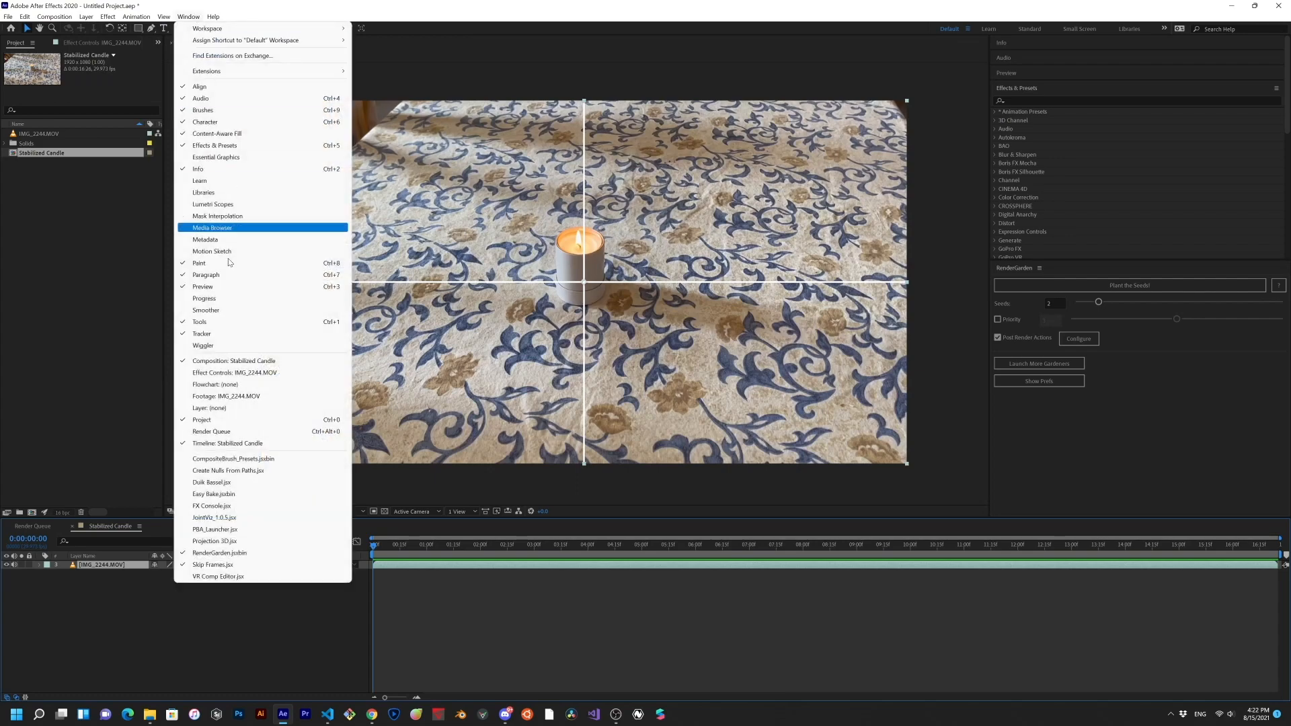
click(202, 333)
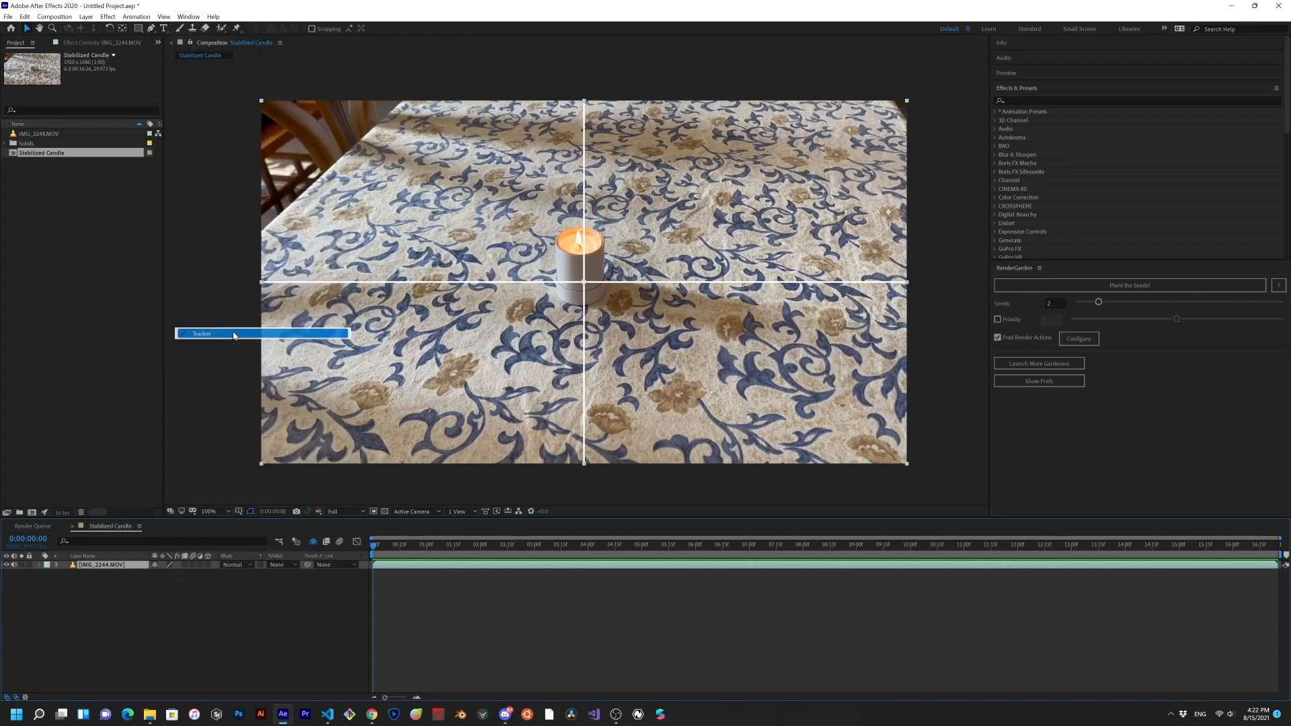
click(1016, 134)
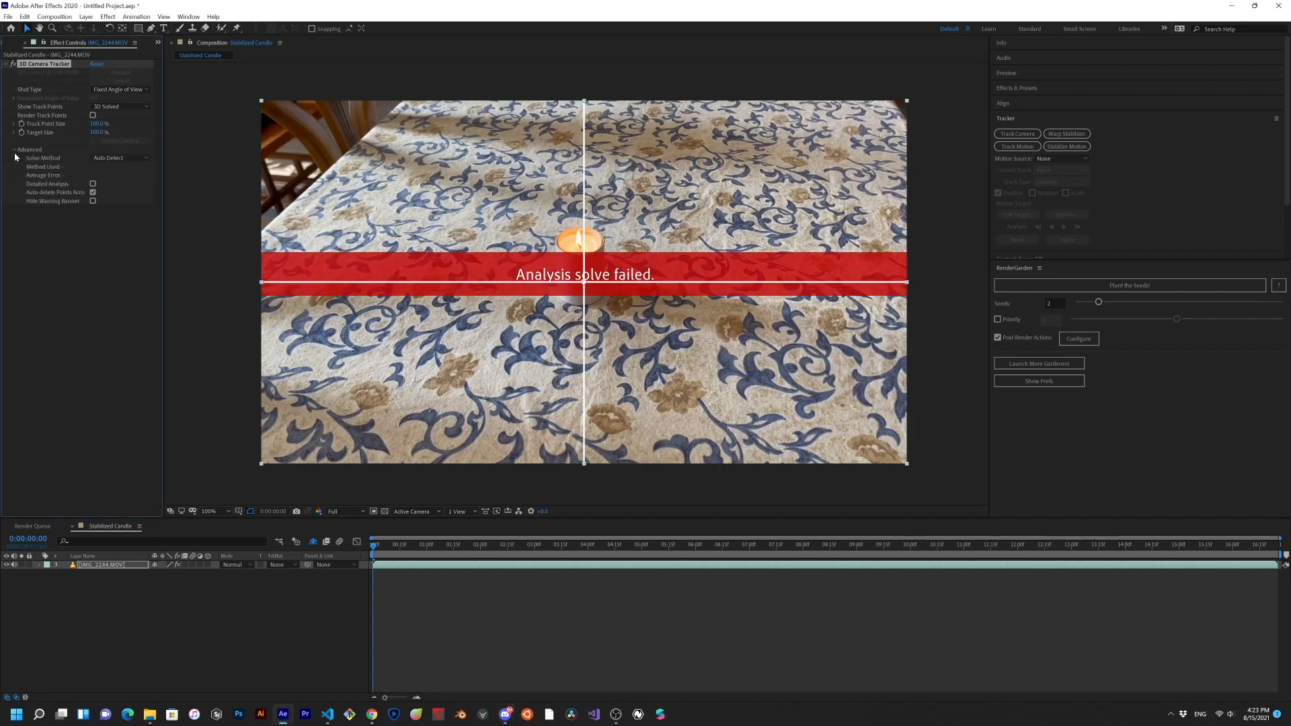
click(120, 157)
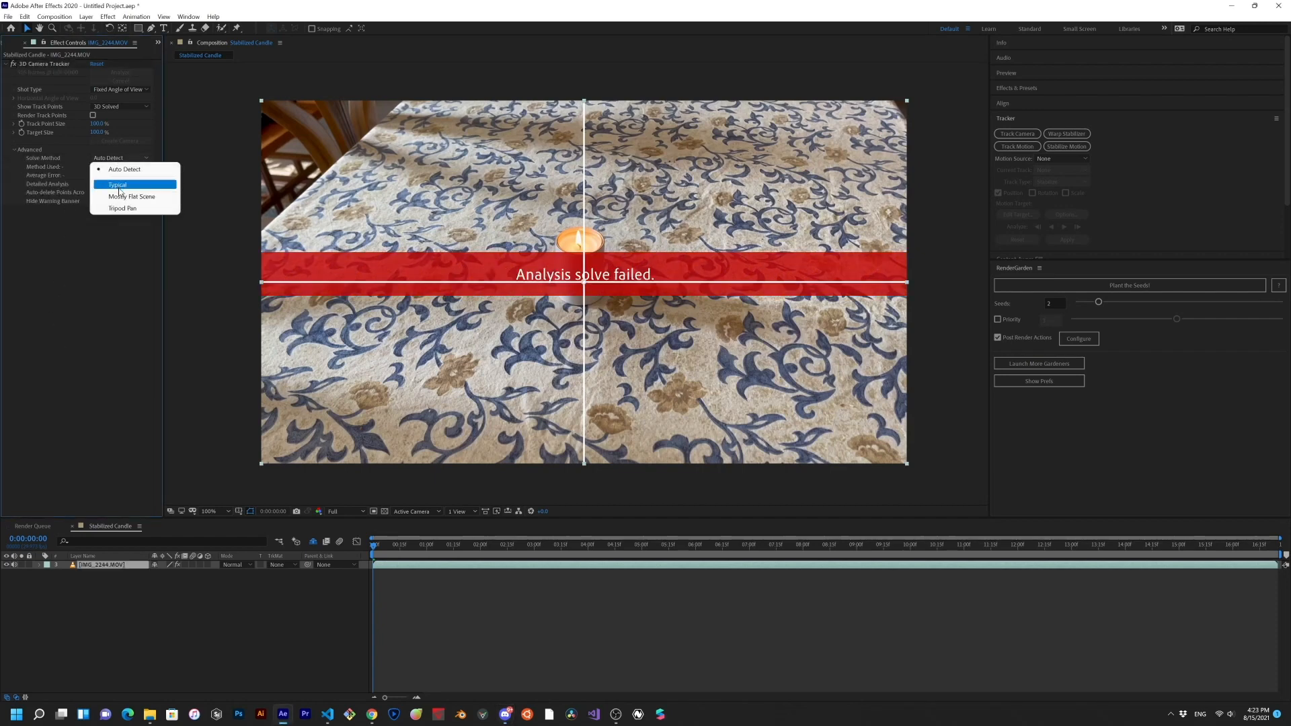
click(117, 184)
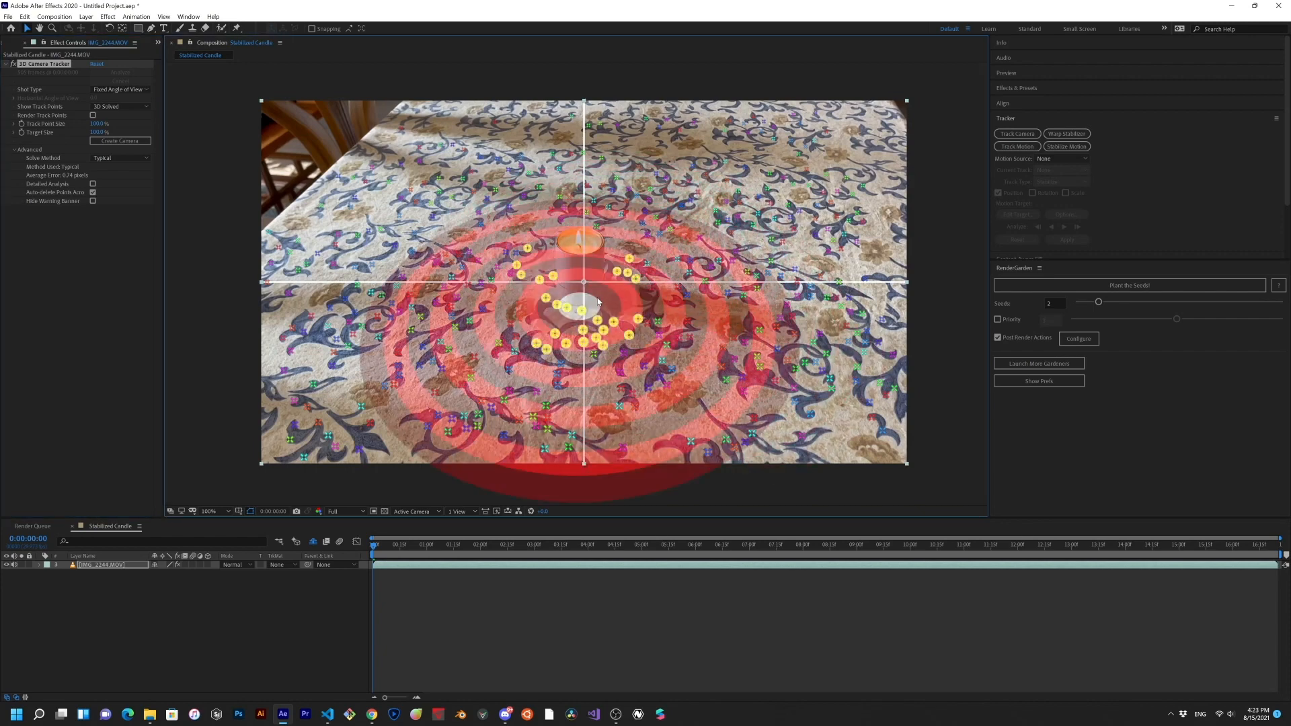
Create a null and 3D tracker camera from the track points under the candle.
right_click(598, 301)
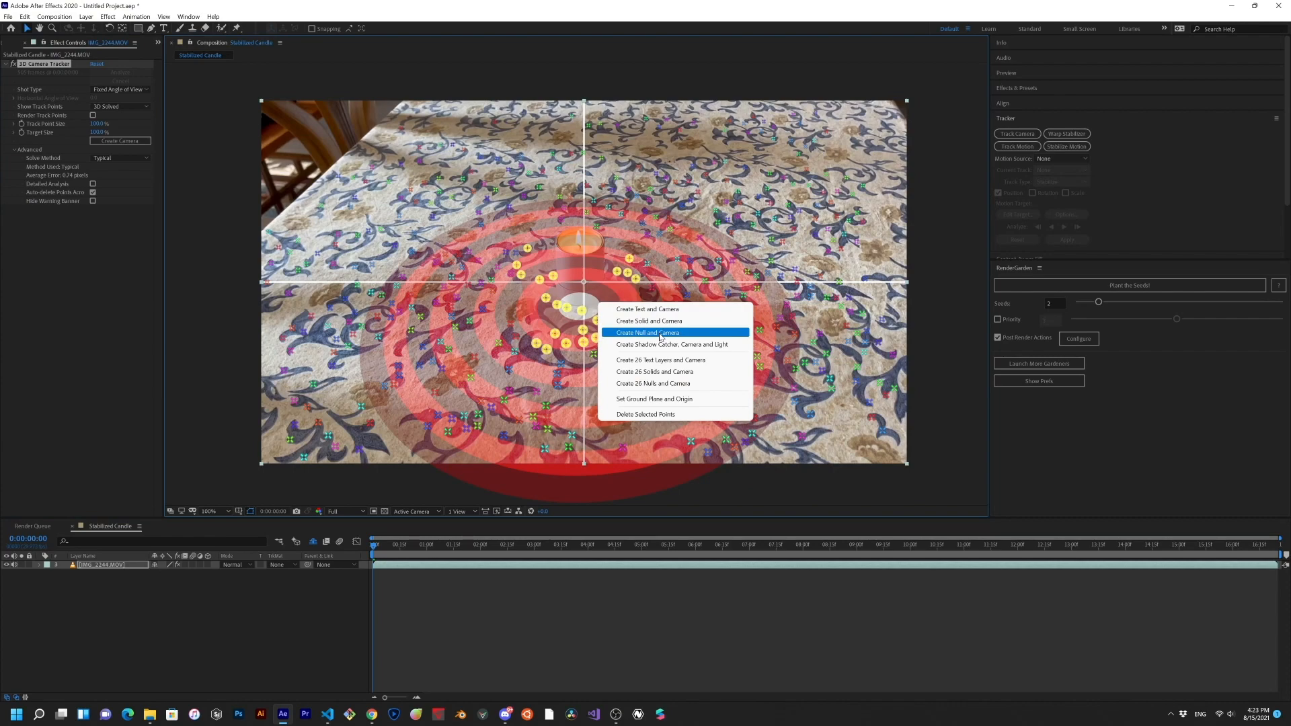
click(647, 332)
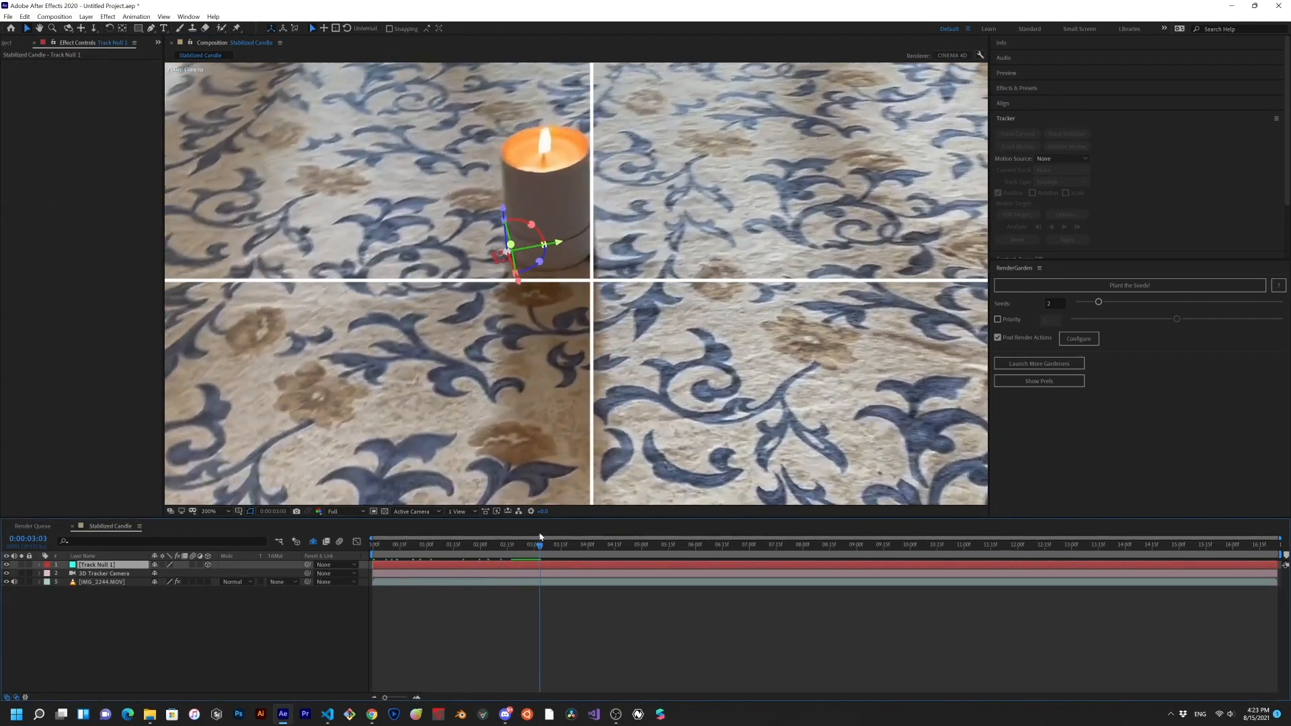
Scrub through the clip to confirm the null stays on the candle's base, then select IMG_2244.MOV.
click(616, 544)
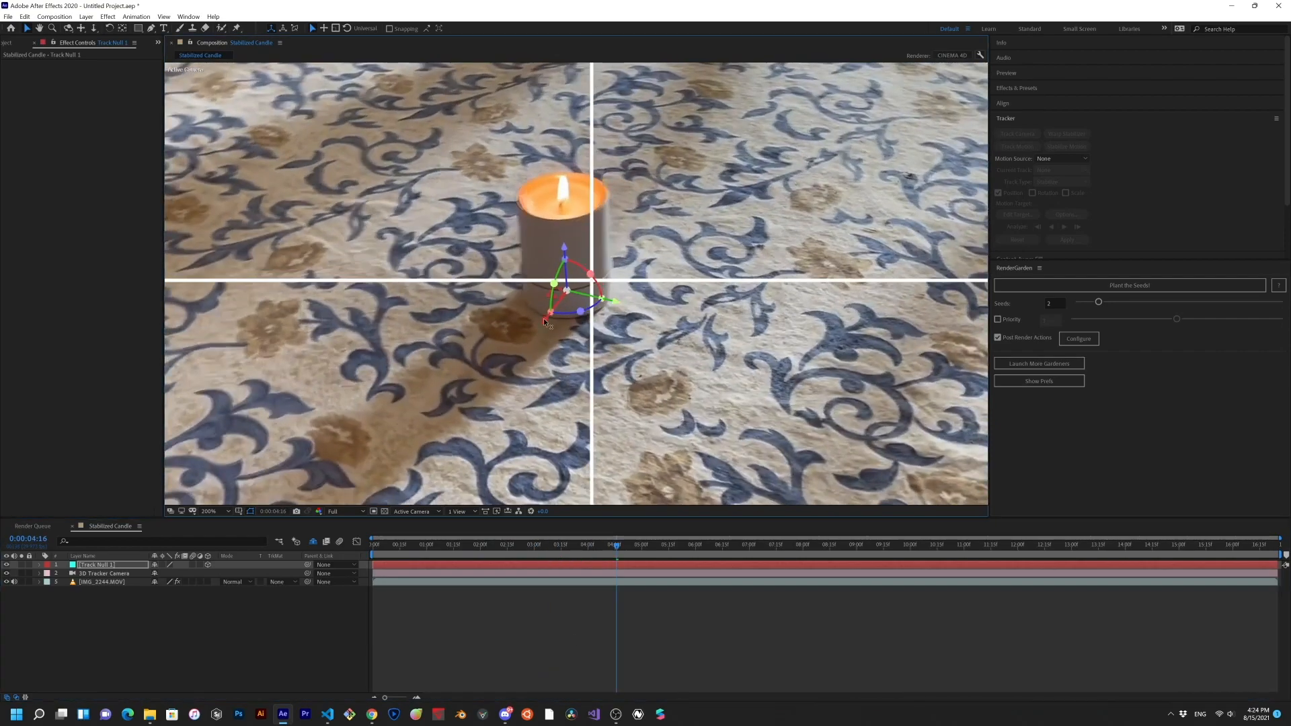
click(758, 544)
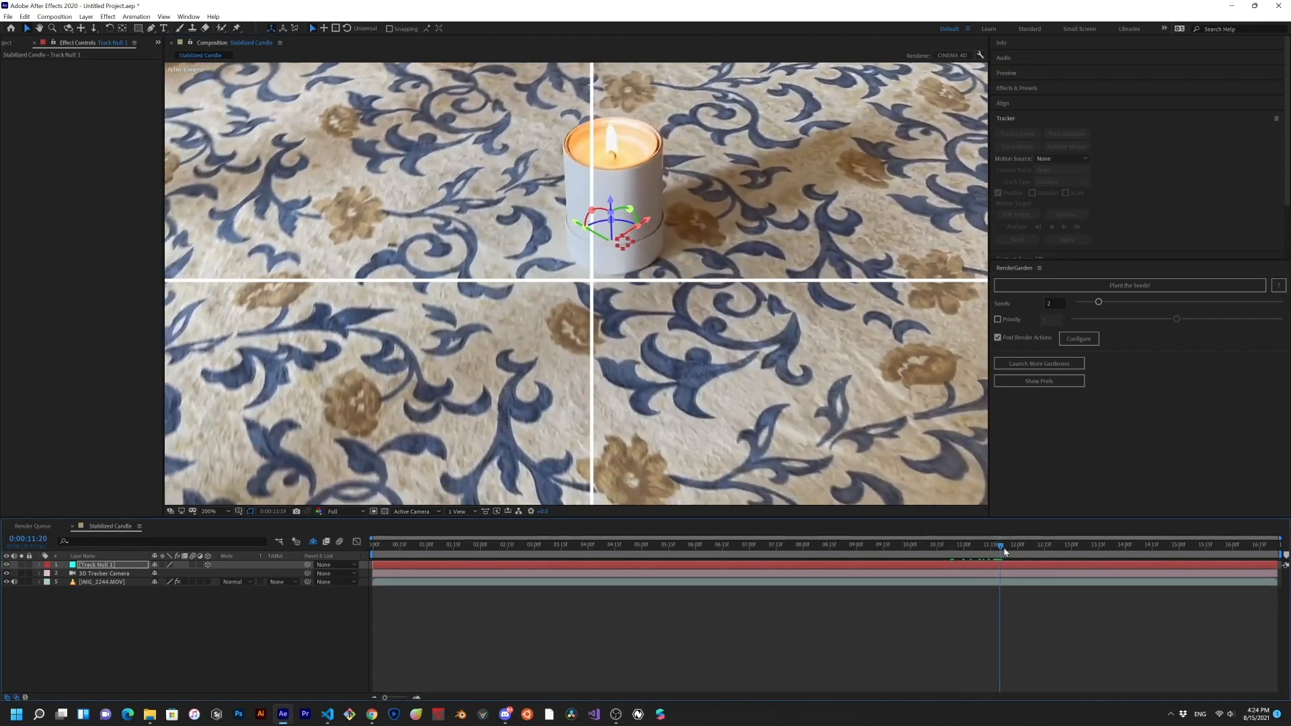
drag(1000, 544, 934, 545)
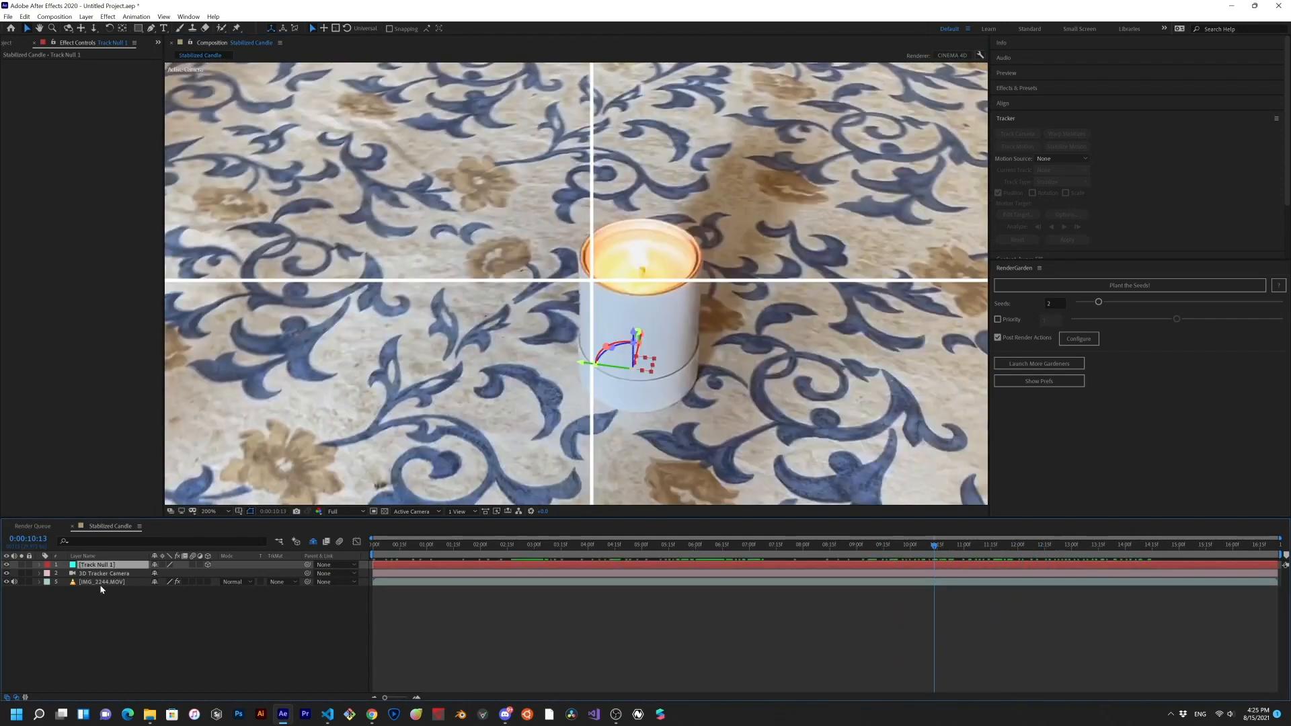
click(99, 586)
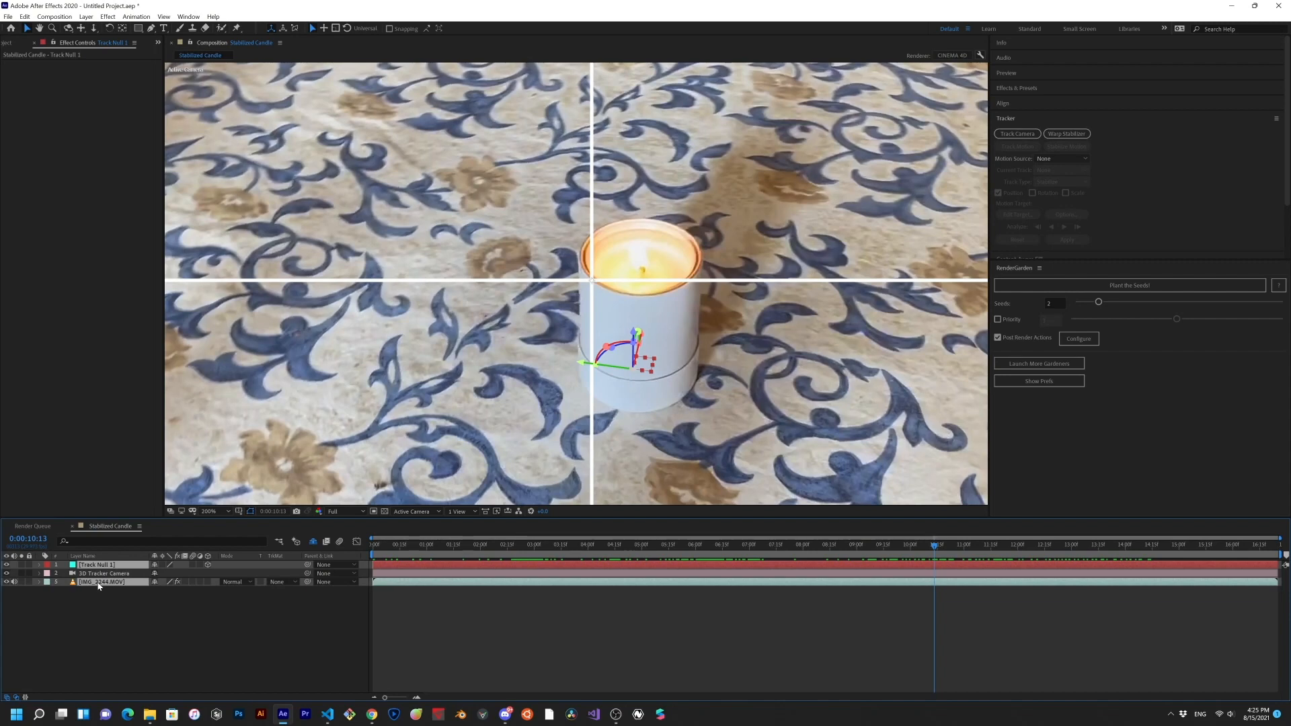
Run the 3D Point Stabilize.jsx script file, adding a Pin Null 1 above the track null.
click(11, 16)
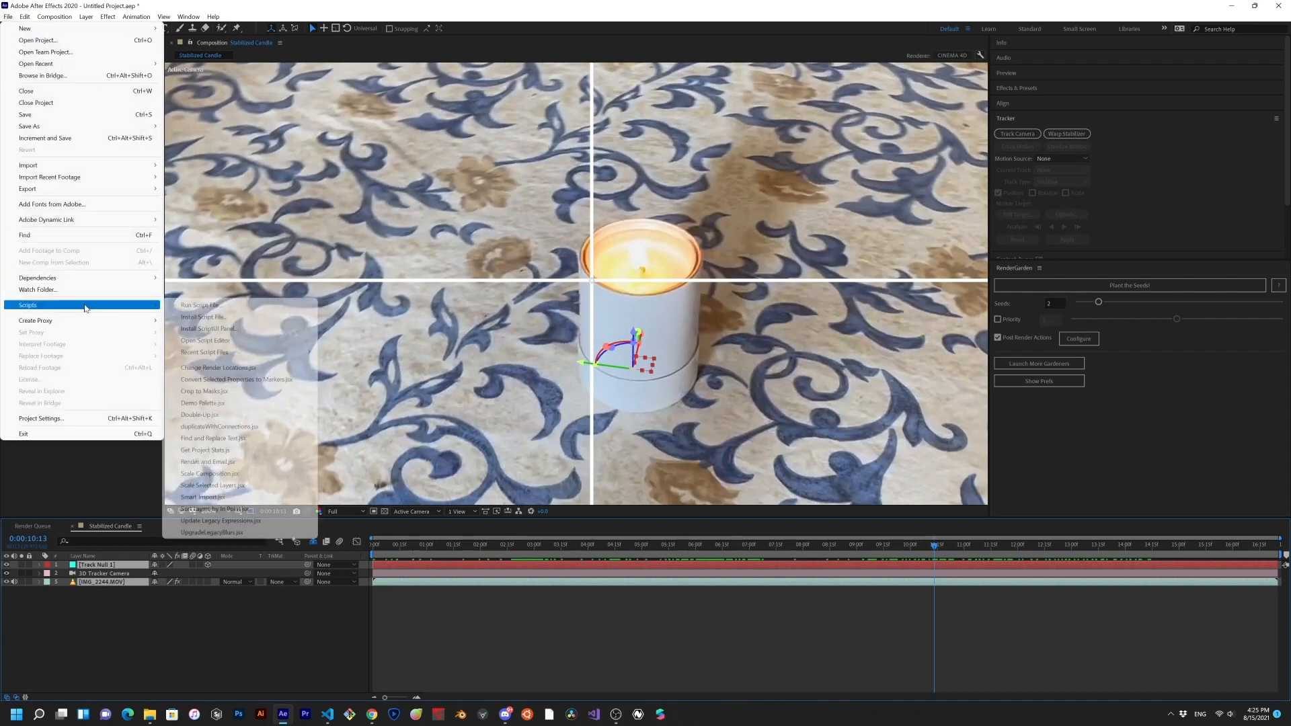
click(199, 303)
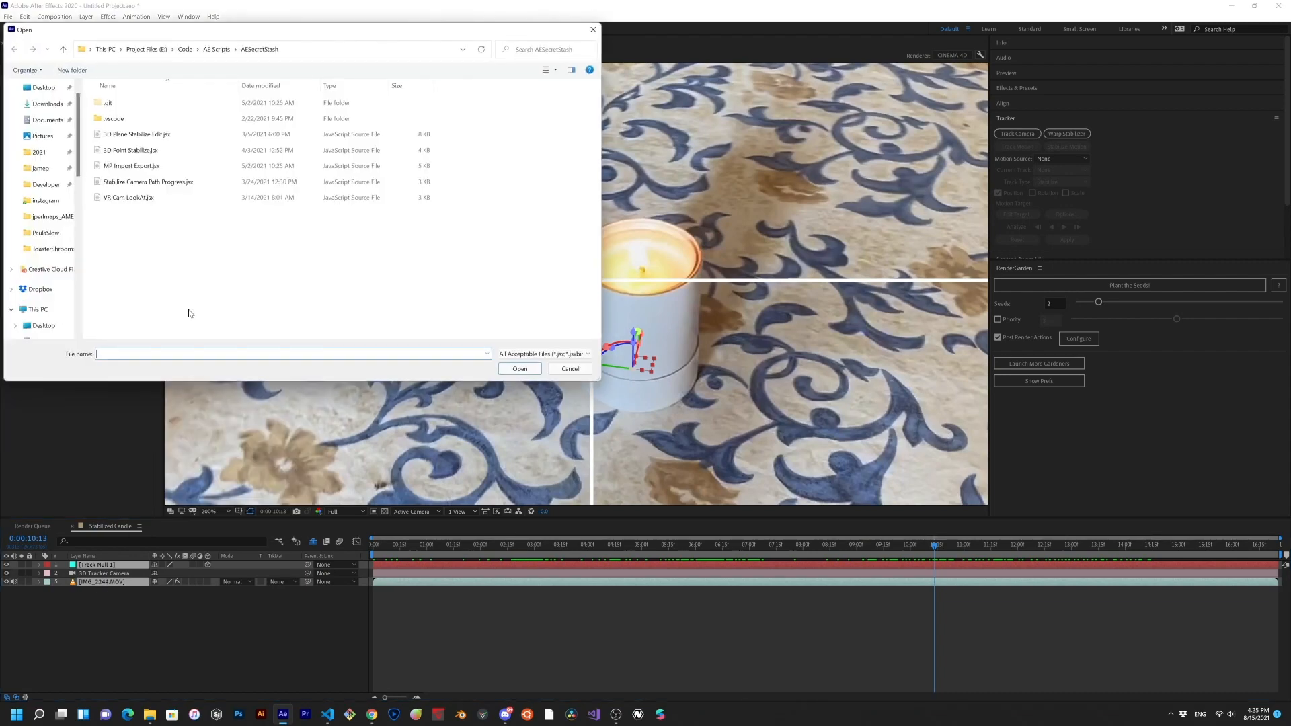
click(132, 150)
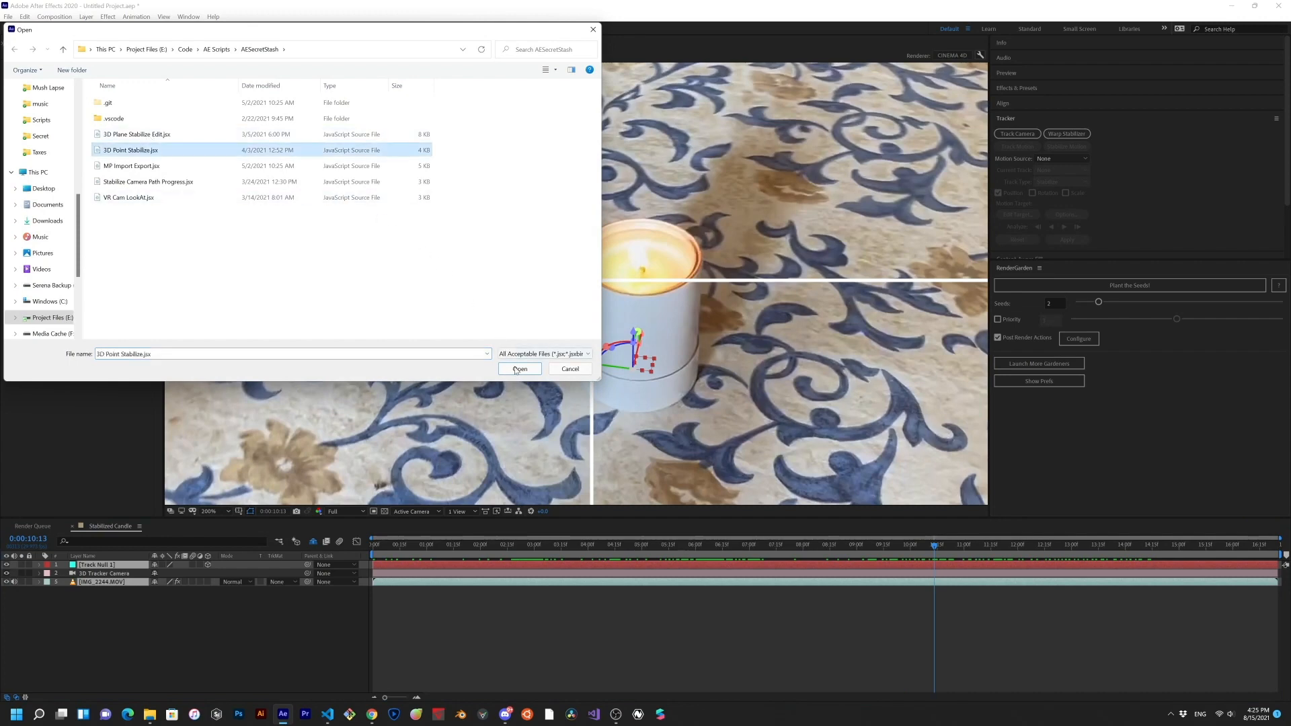
click(518, 368)
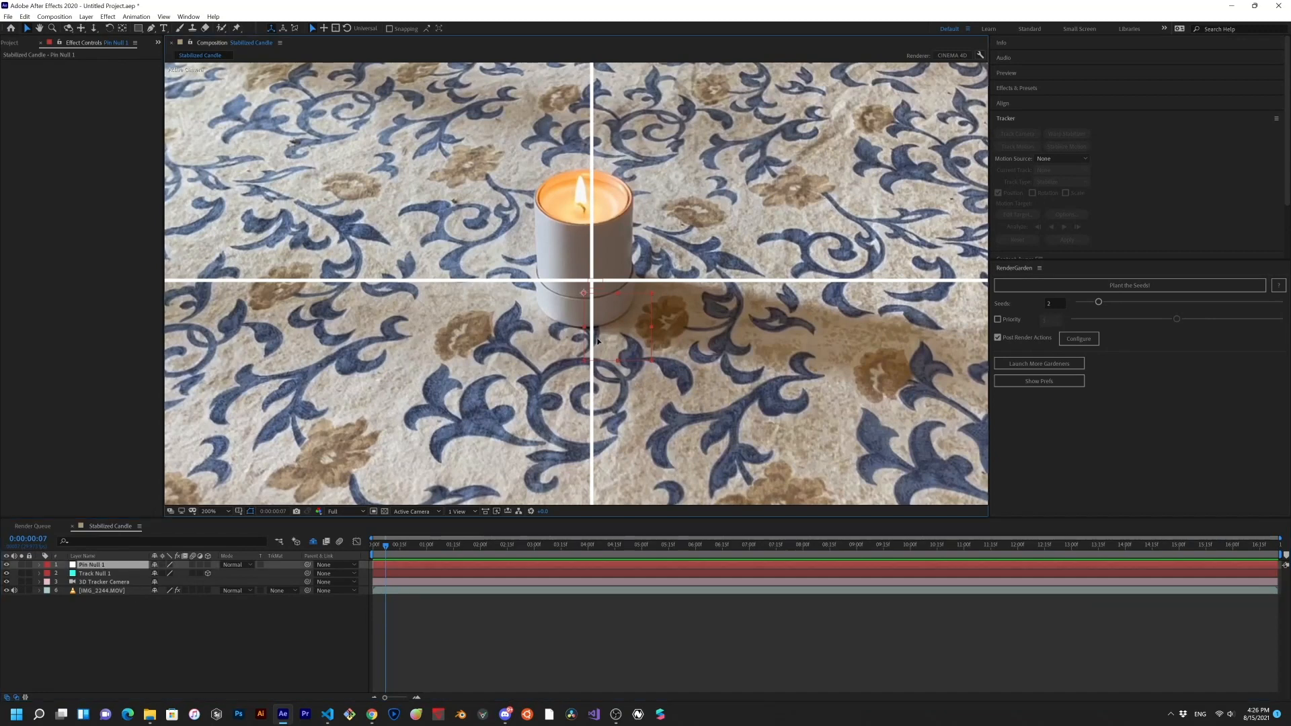
Undo the script's stabilization, leaving only the track null, tracker camera and candle clip.
click(48, 563)
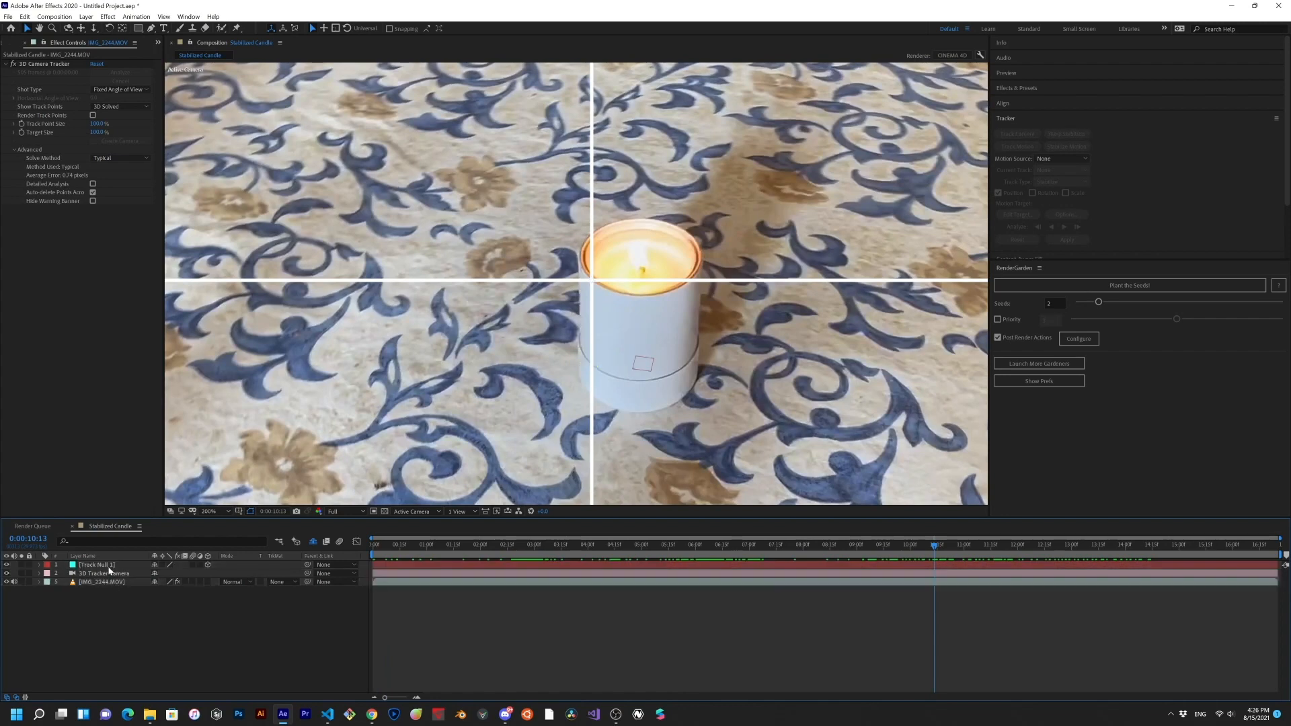
Select Track Null 1 and the second track null, then rerun 3D Point Stabilize for a new Pin Null 1.
click(95, 564)
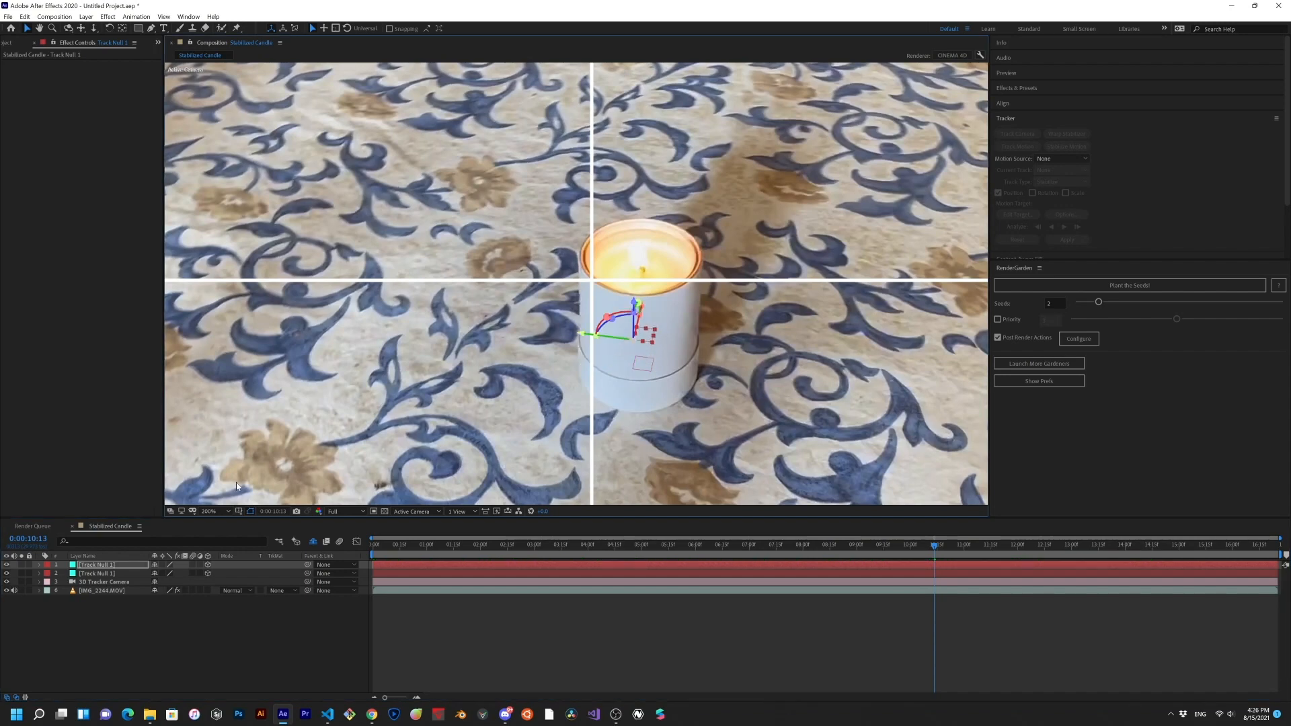
click(97, 572)
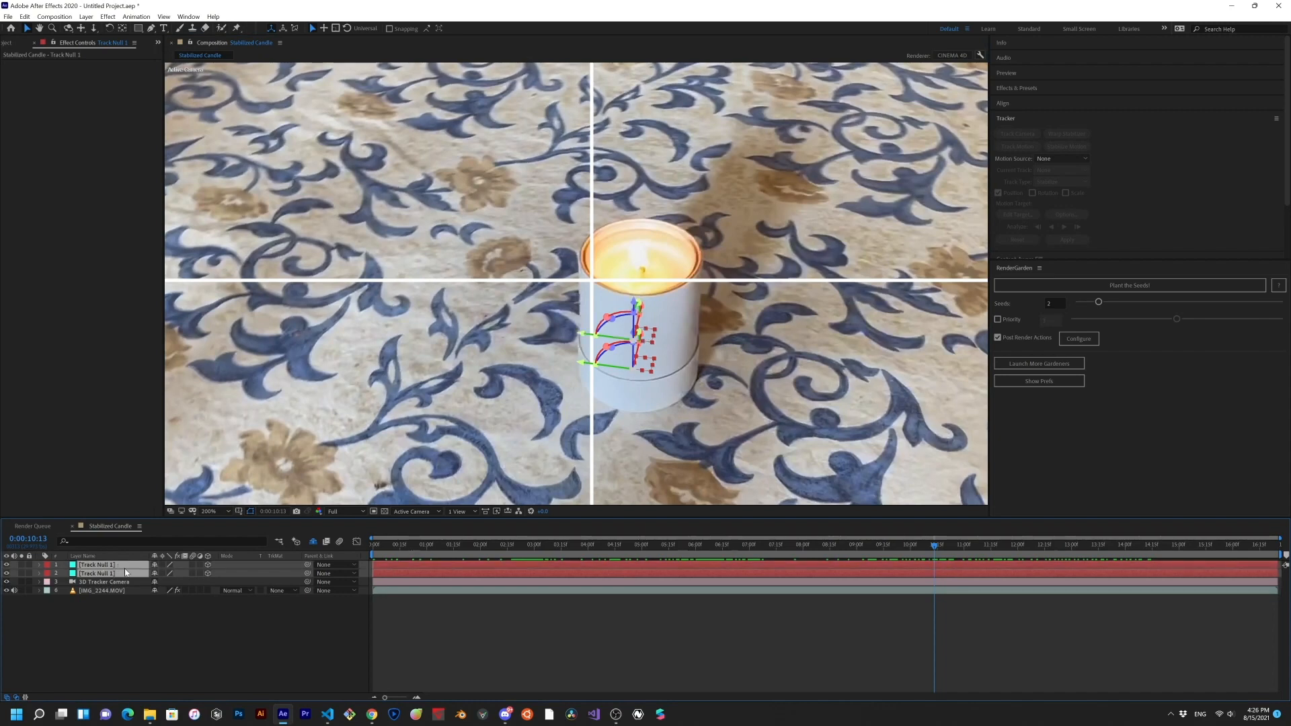
click(5, 16)
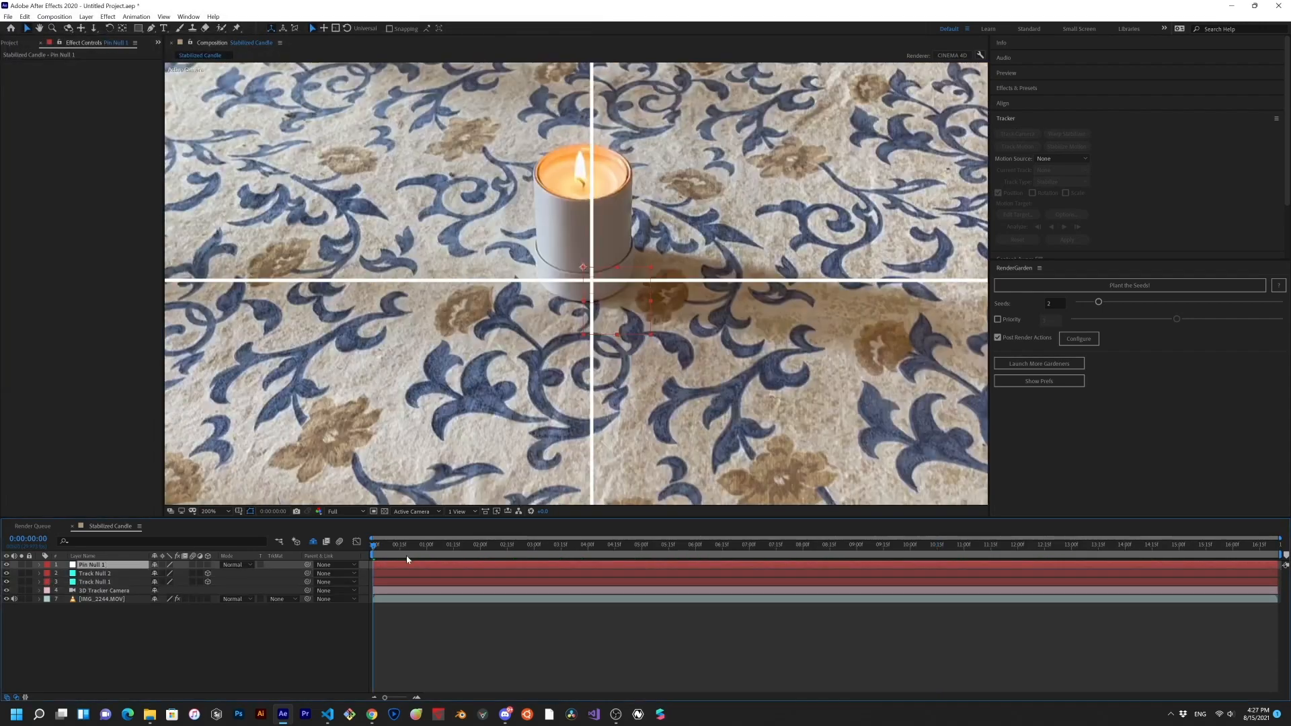
Save the project and scrub the timeline to review the footage tilting to keep the candle locked.
click(509, 545)
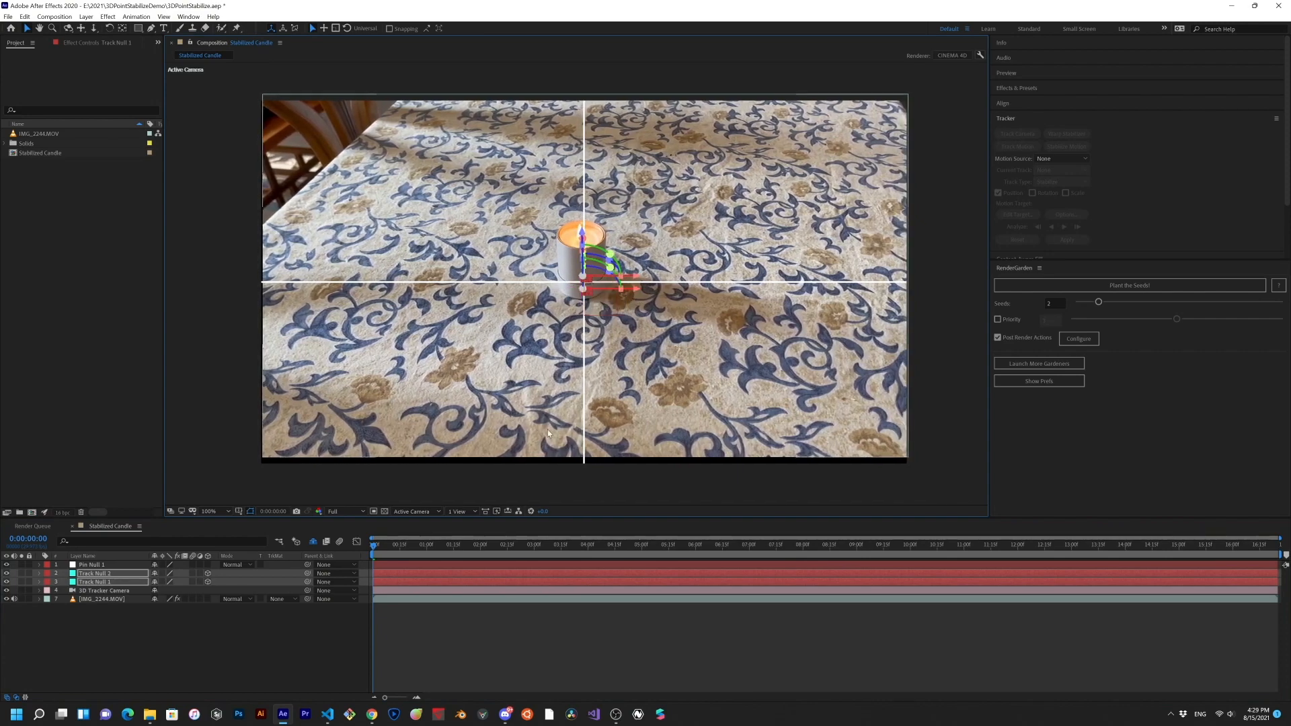
click(500, 544)
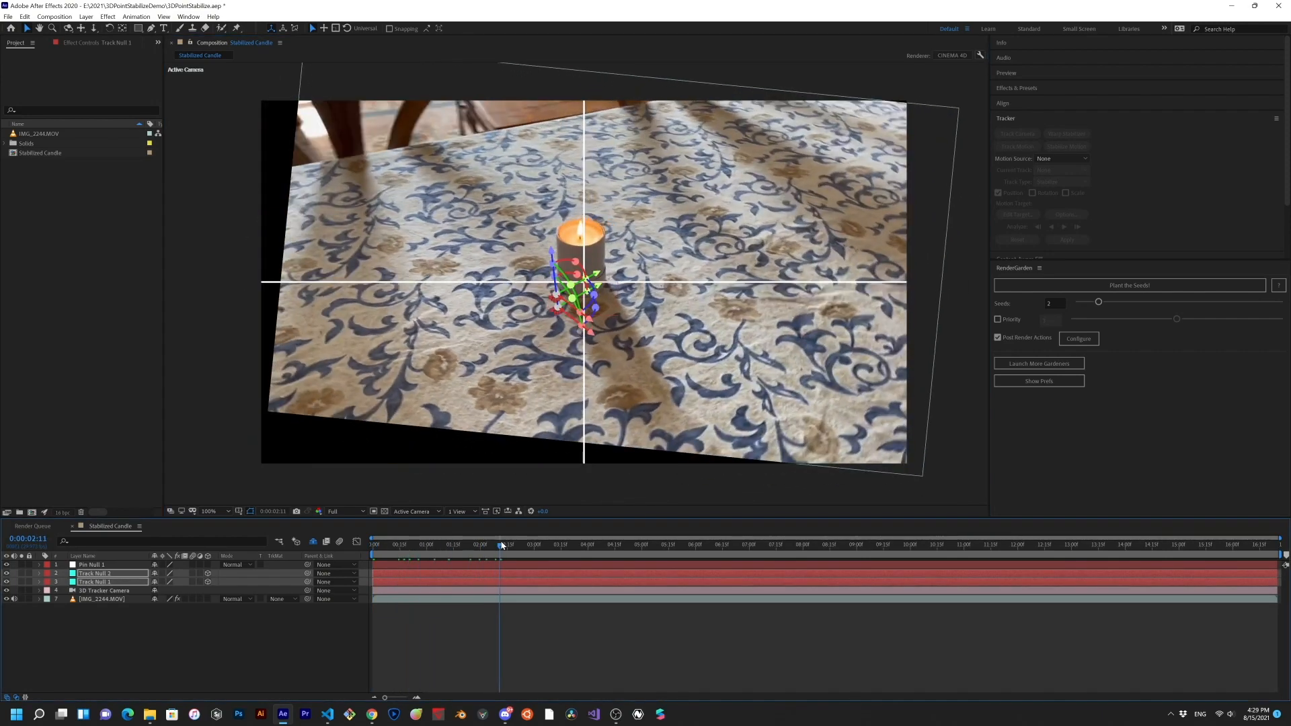